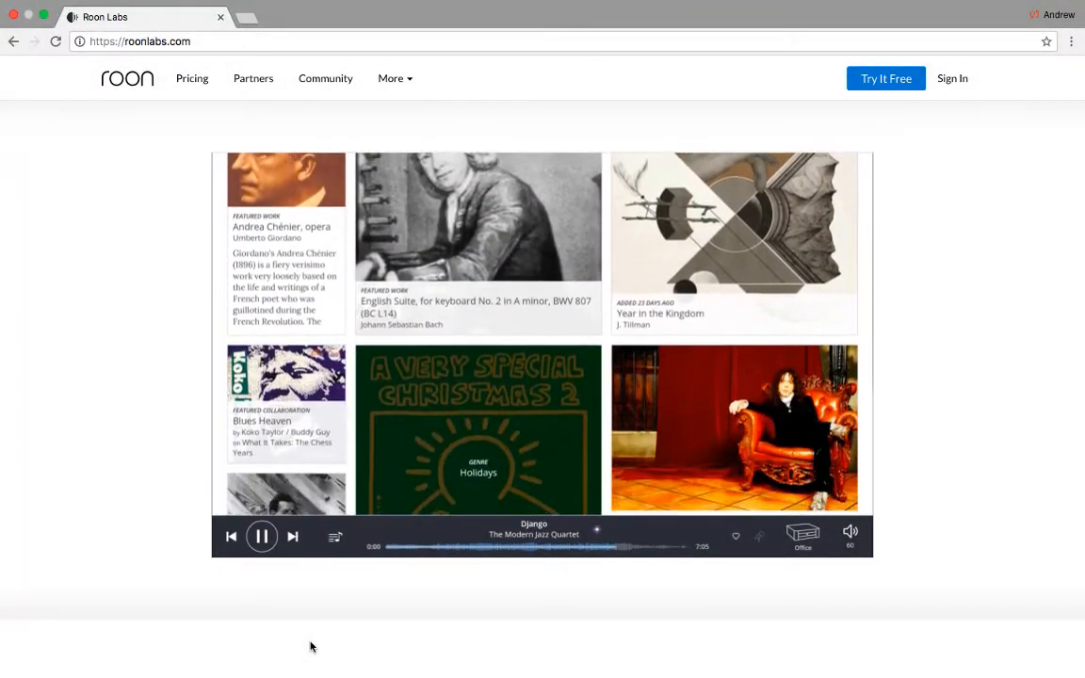
Scroll the roonlabs.com Downloads page down to All Software Downloads
{"action": "scroll", "scroll_direction": "down", "scroll_amount": 3}
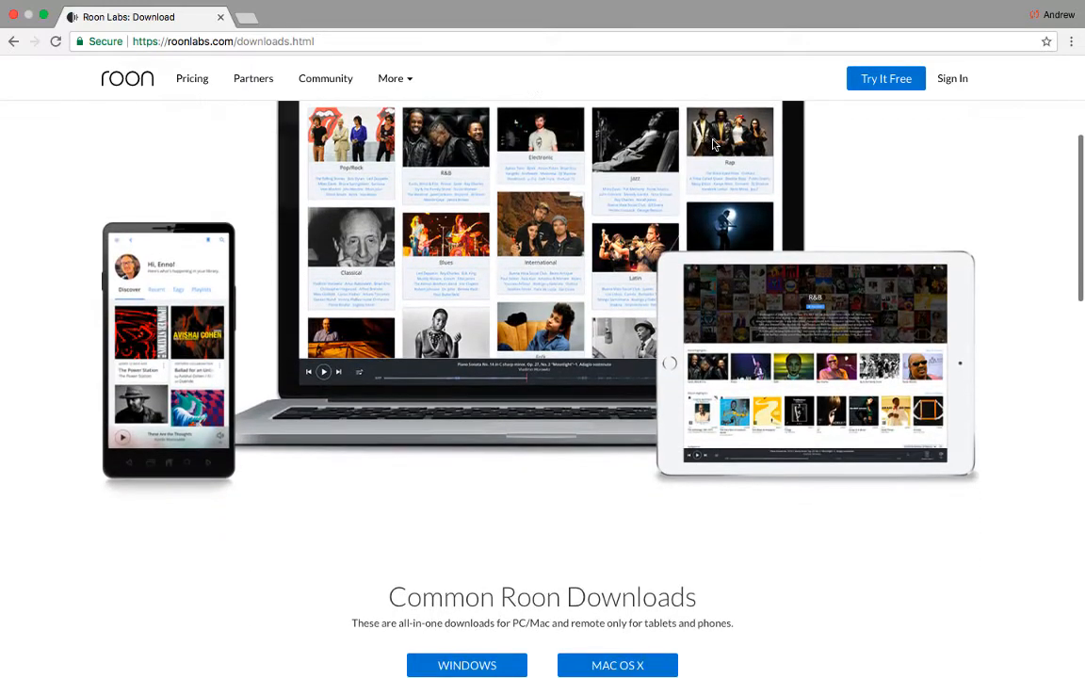
{"action": "scroll", "scroll_direction": "down", "scroll_amount": 3}
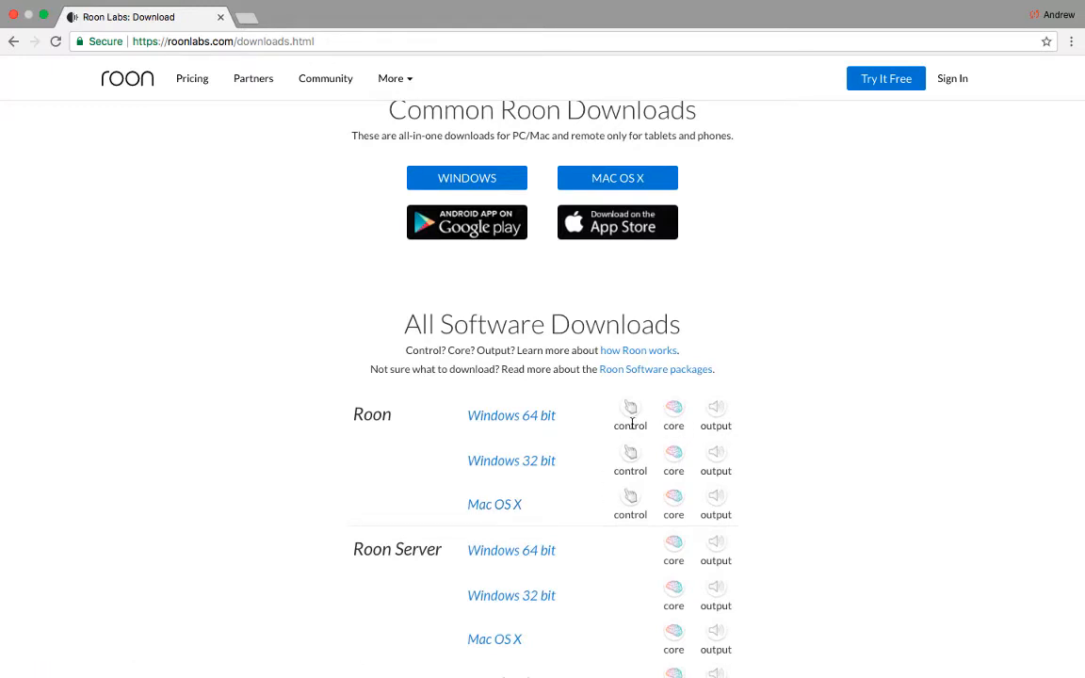
{"action": "mouse_move", "coordinate": [309, 218]}
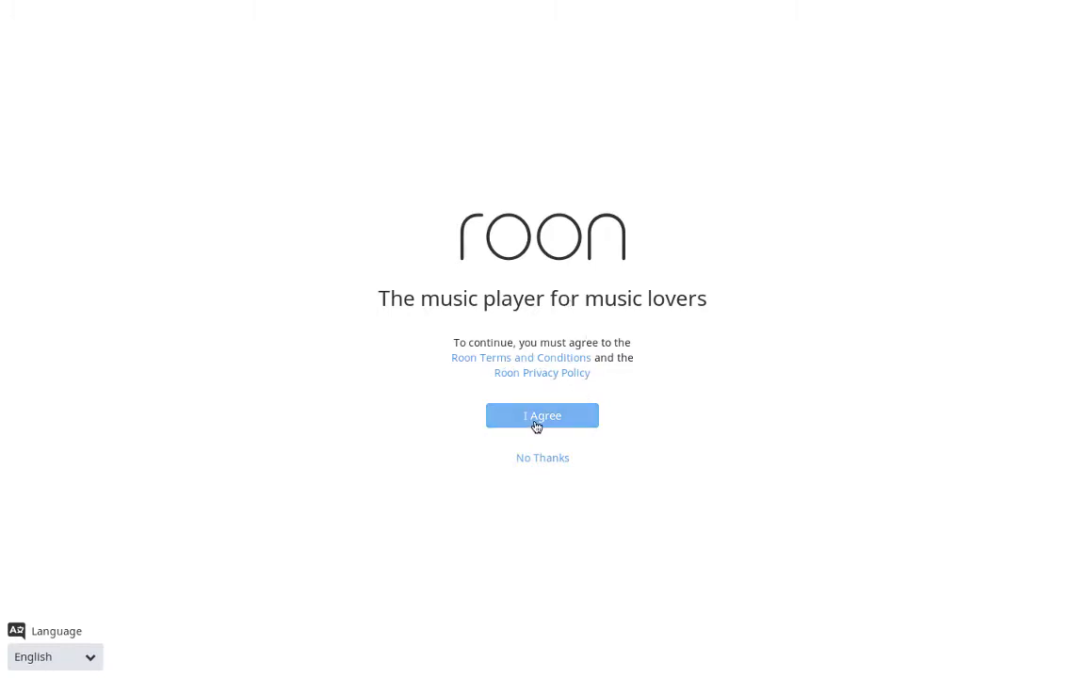
Accept Roon's terms and choose to use this Mac as a remote control
{"action": "left_click", "coordinate": [541, 415]}
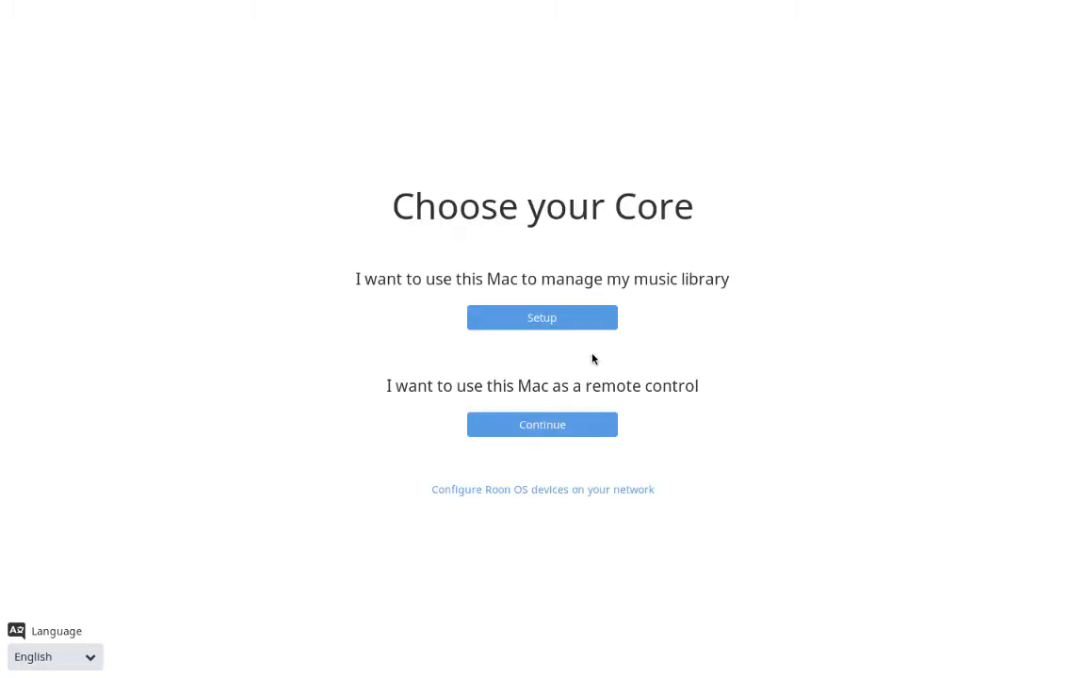
{"action": "mouse_move", "coordinate": [581, 304]}
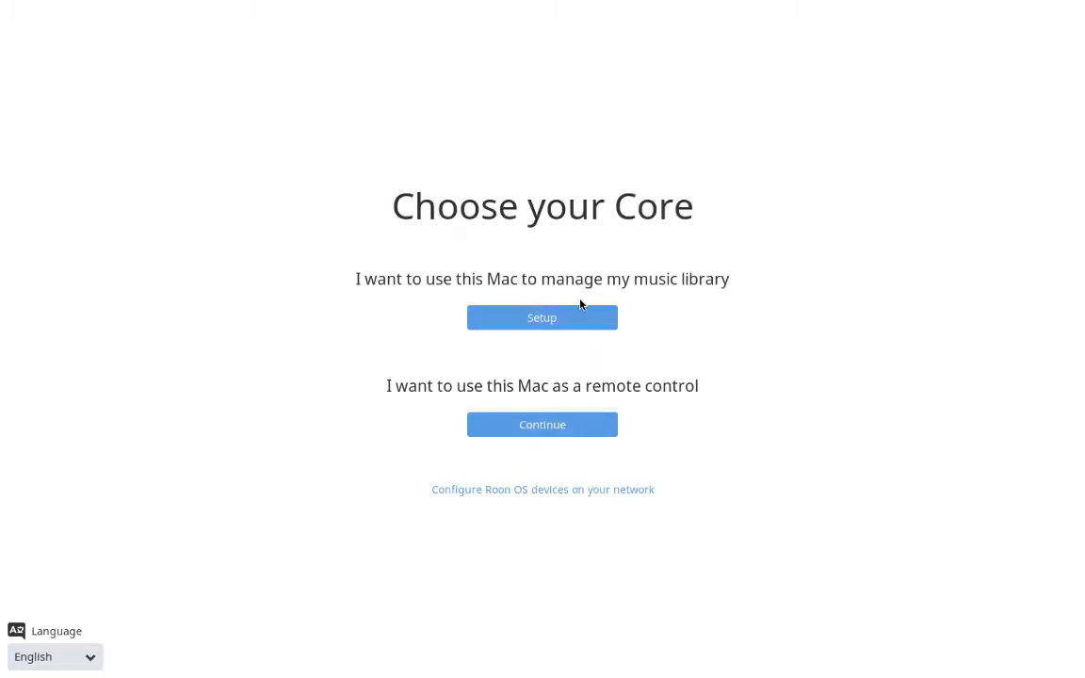
{"action": "mouse_move", "coordinate": [570, 399]}
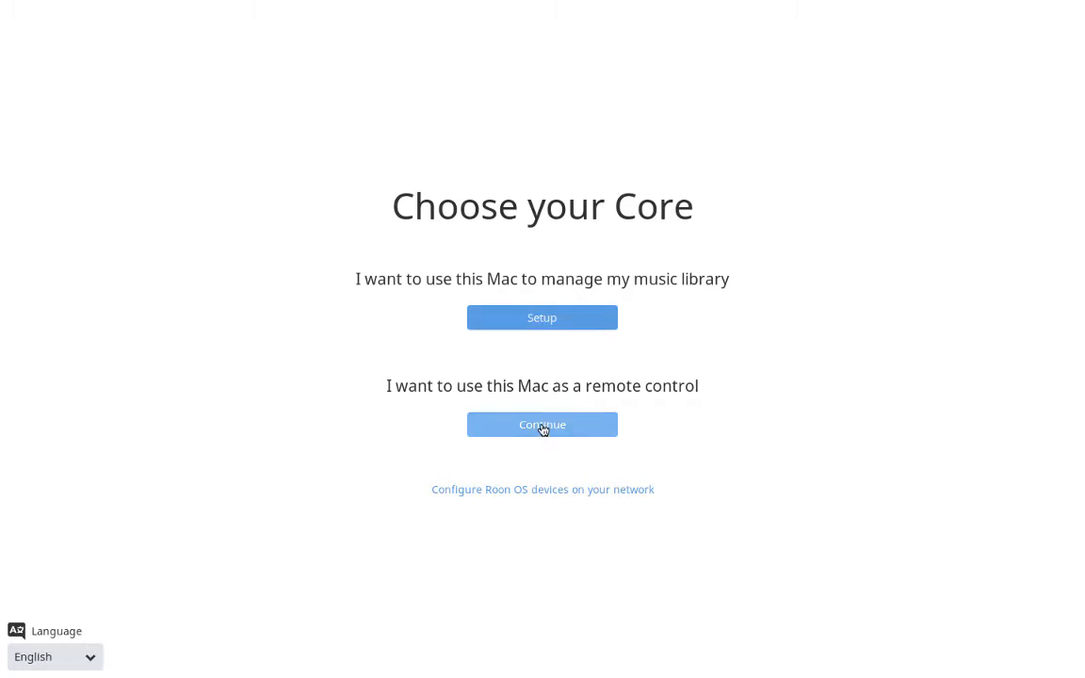
{"action": "left_click", "coordinate": [541, 424]}
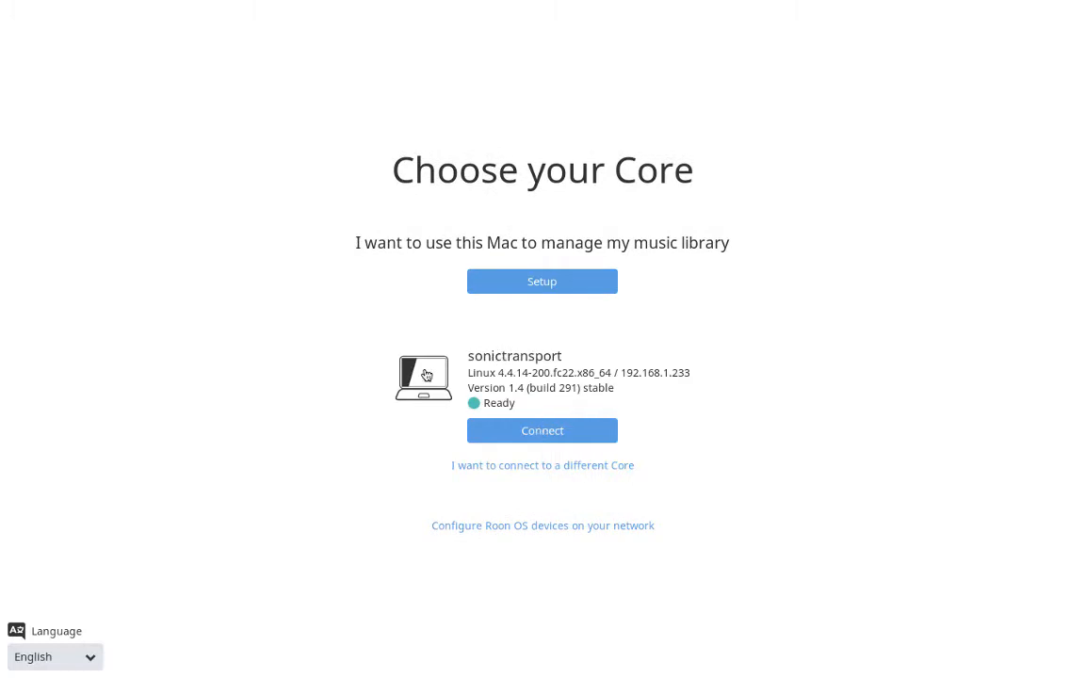
Connect to the sonictransport core and log in with the account email and password
{"action": "left_click", "coordinate": [543, 430]}
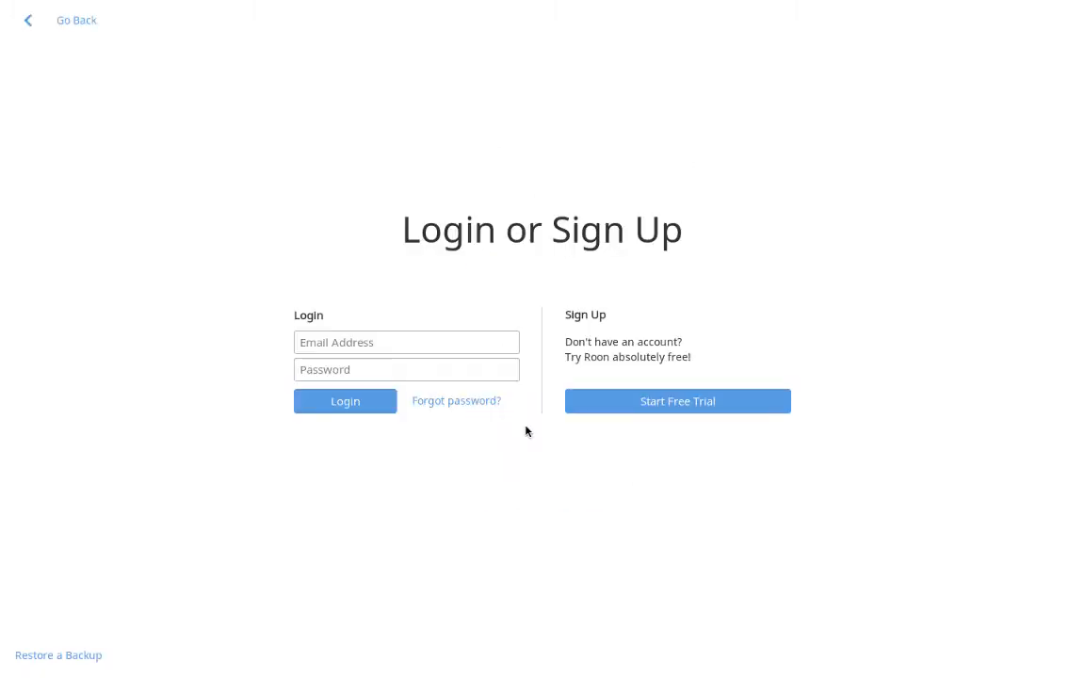
{"action": "left_click", "coordinate": [405, 342]}
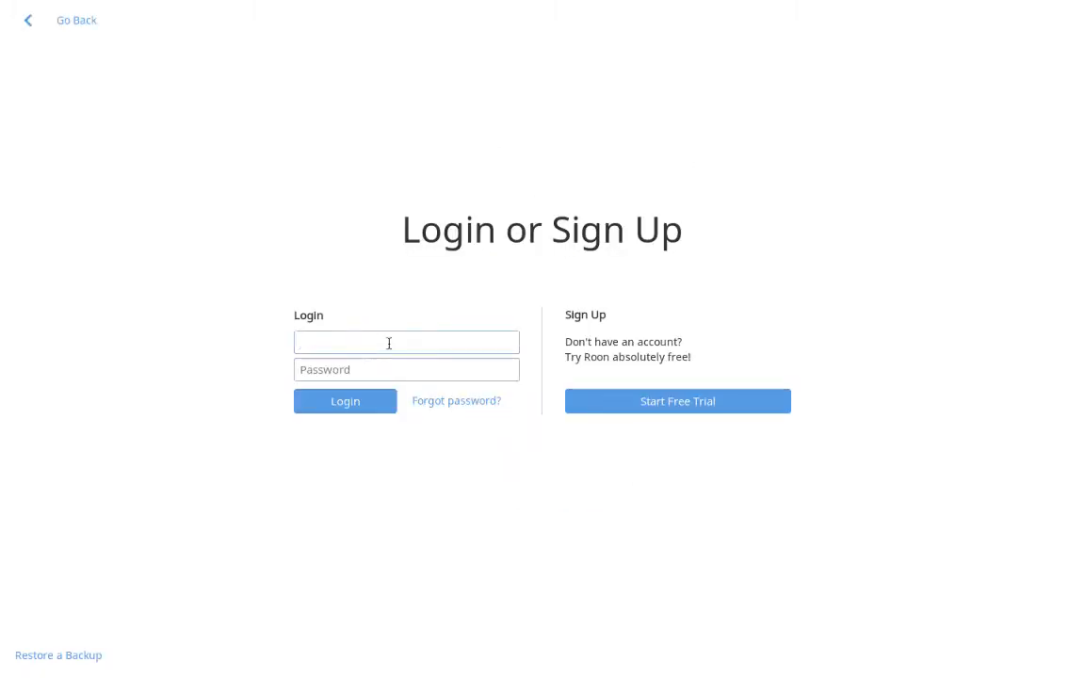
{"action": "left_click", "coordinate": [405, 342]}
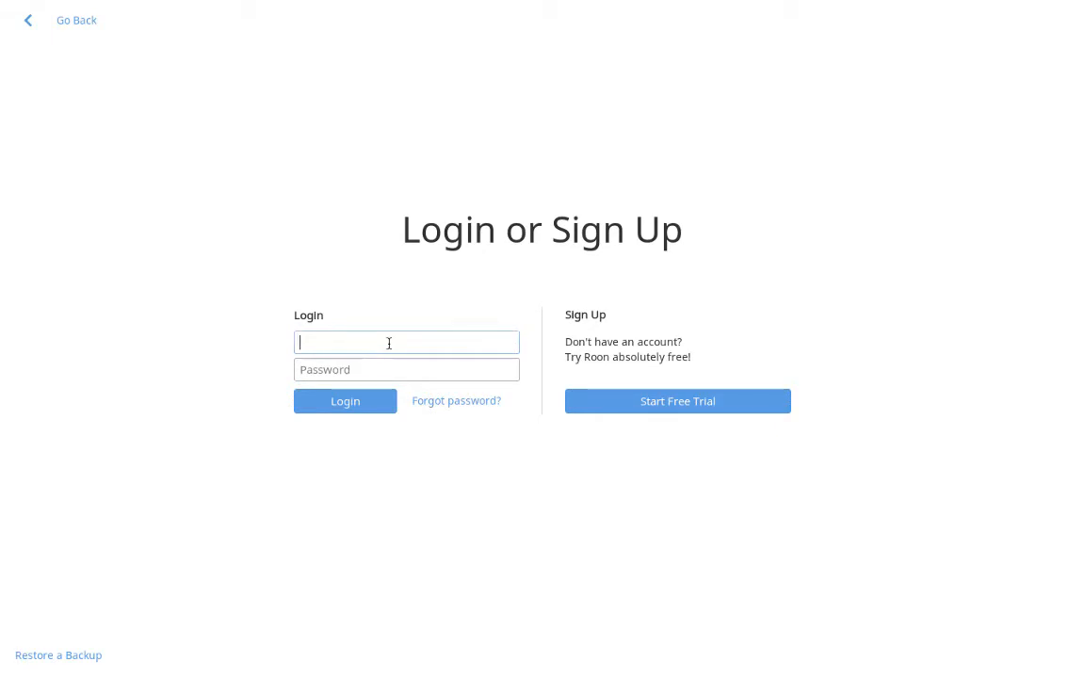
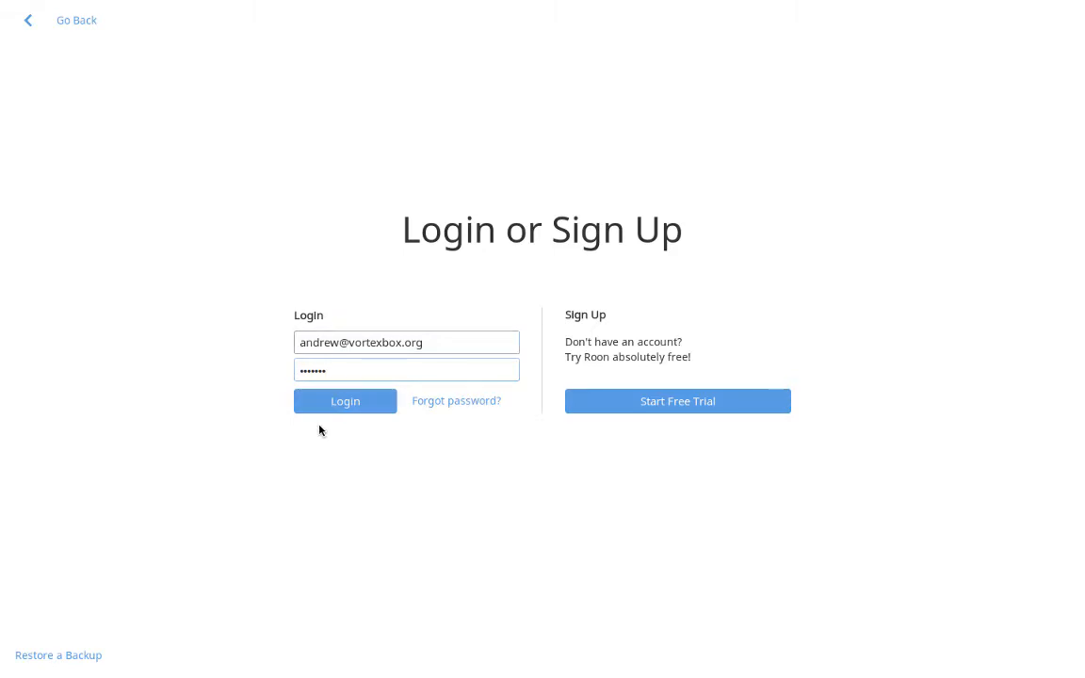
{"action": "left_click", "coordinate": [345, 400]}
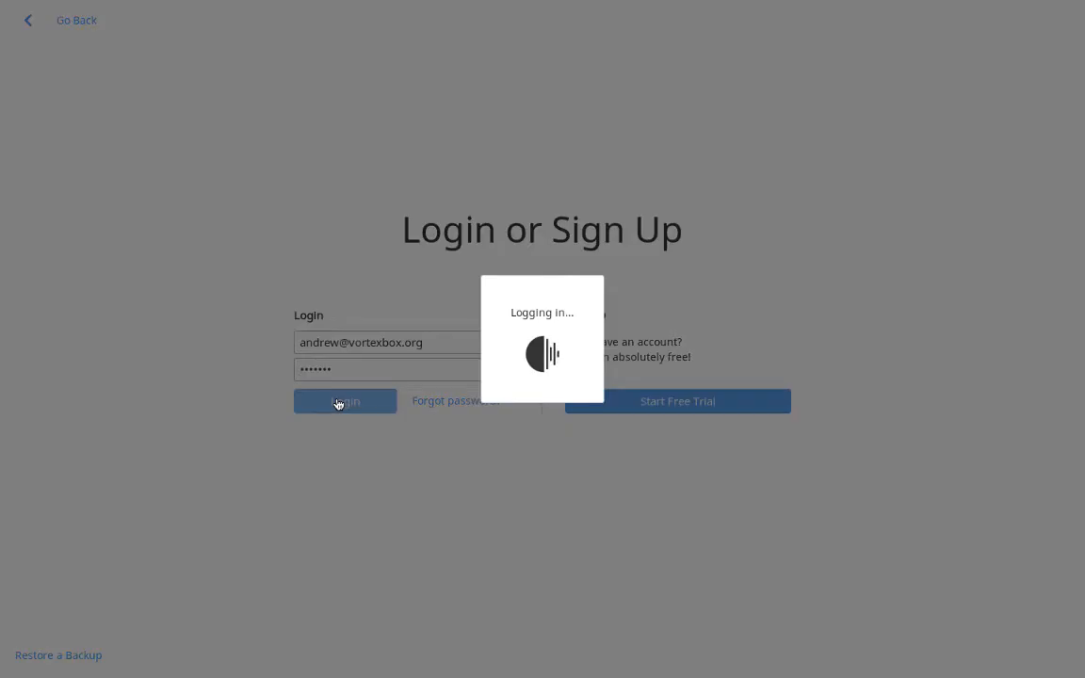
Unauthorize MegaMAC on the Authorizations screen
{"action": "left_click", "coordinate": [345, 400]}
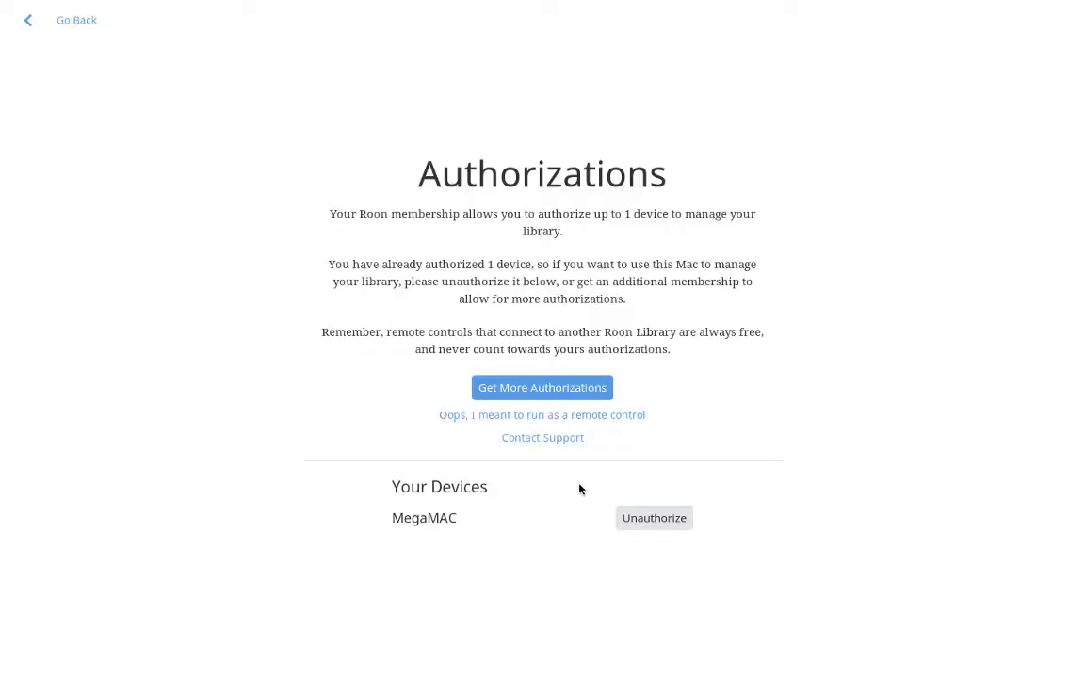
{"action": "mouse_move", "coordinate": [649, 528]}
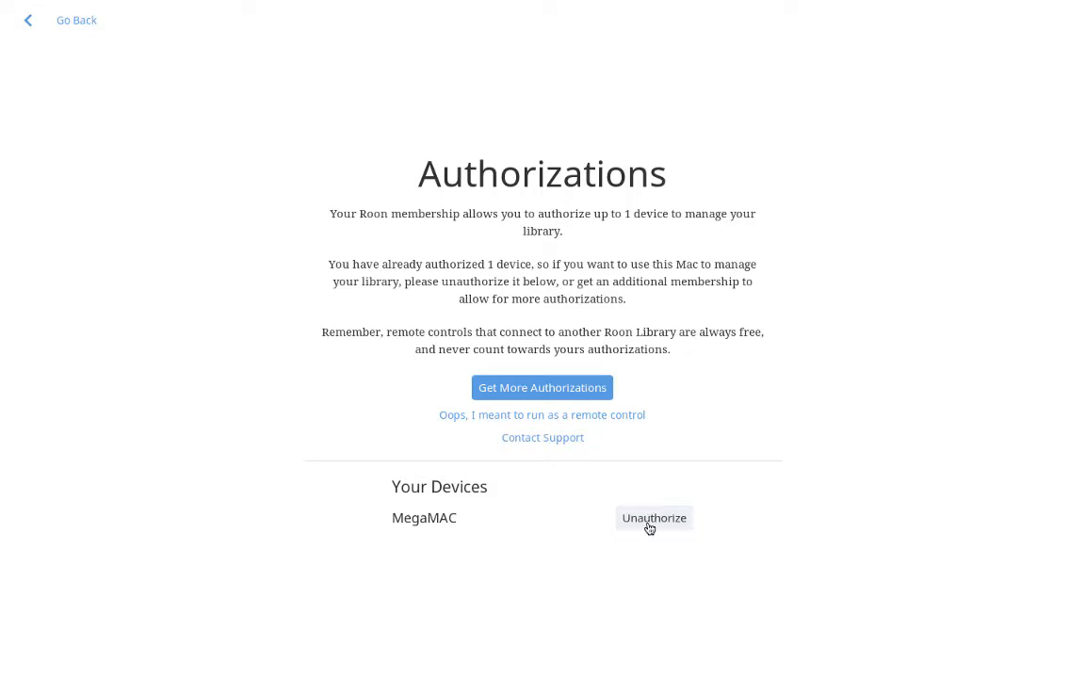
{"action": "left_click", "coordinate": [653, 517]}
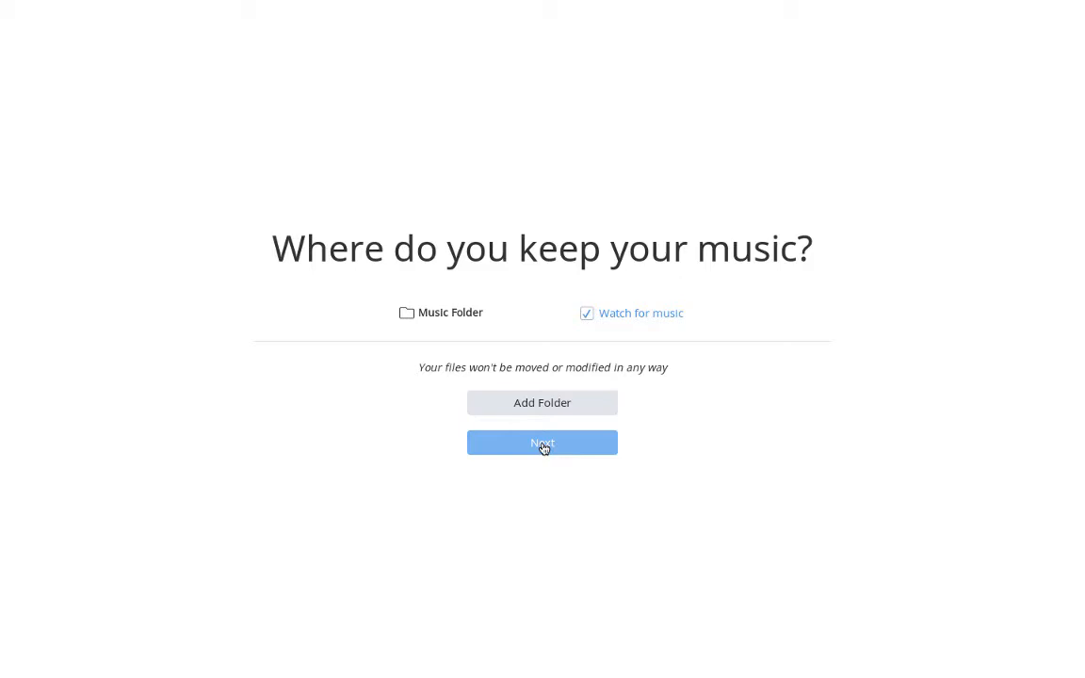
Keep the default Music Folder and continue through the remaining setup screen
{"action": "left_click", "coordinate": [542, 443]}
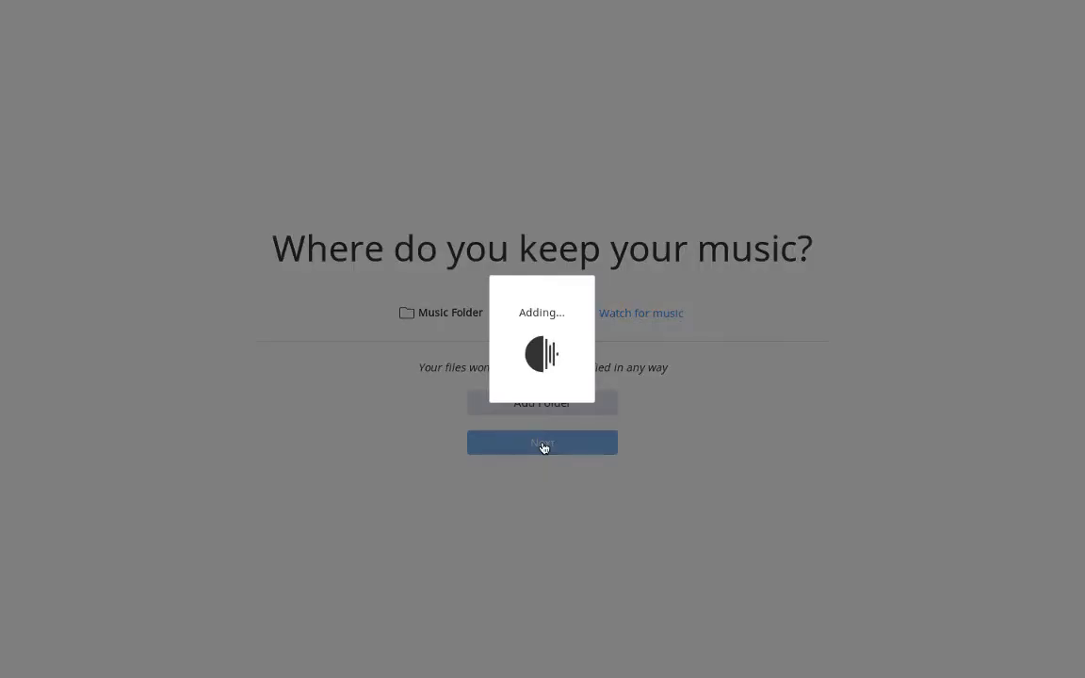
{"action": "left_click", "coordinate": [542, 443]}
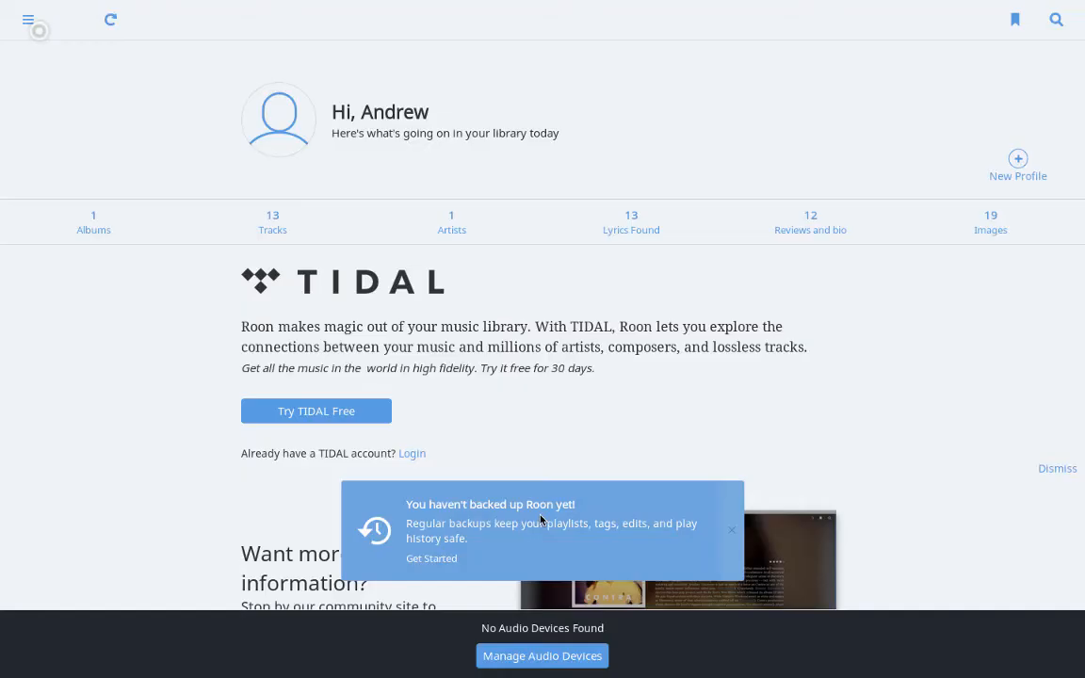
Close the 'You haven't backed up Roon yet!' notification
{"action": "left_click", "coordinate": [732, 530]}
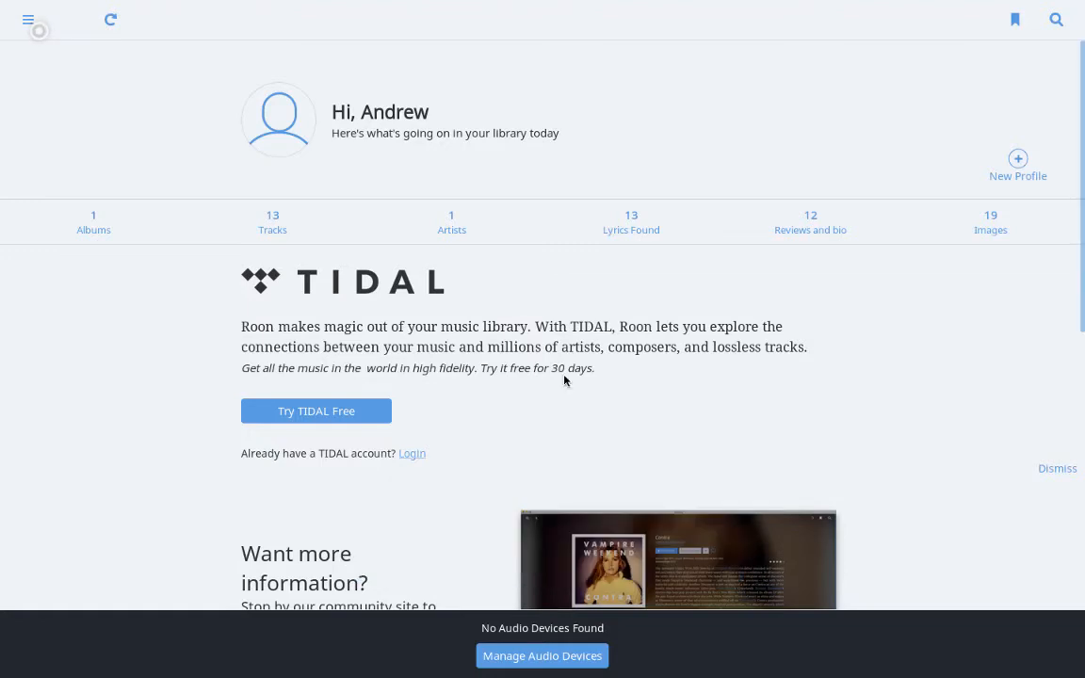
{"action": "mouse_move", "coordinate": [119, 334]}
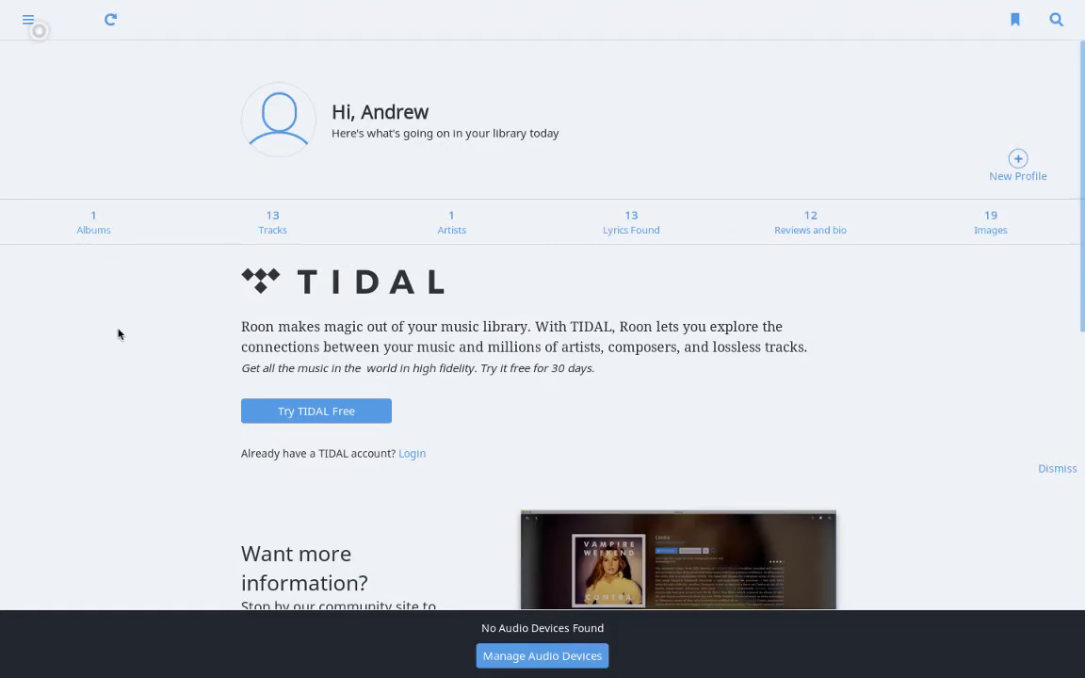
{"action": "mouse_move", "coordinate": [135, 335]}
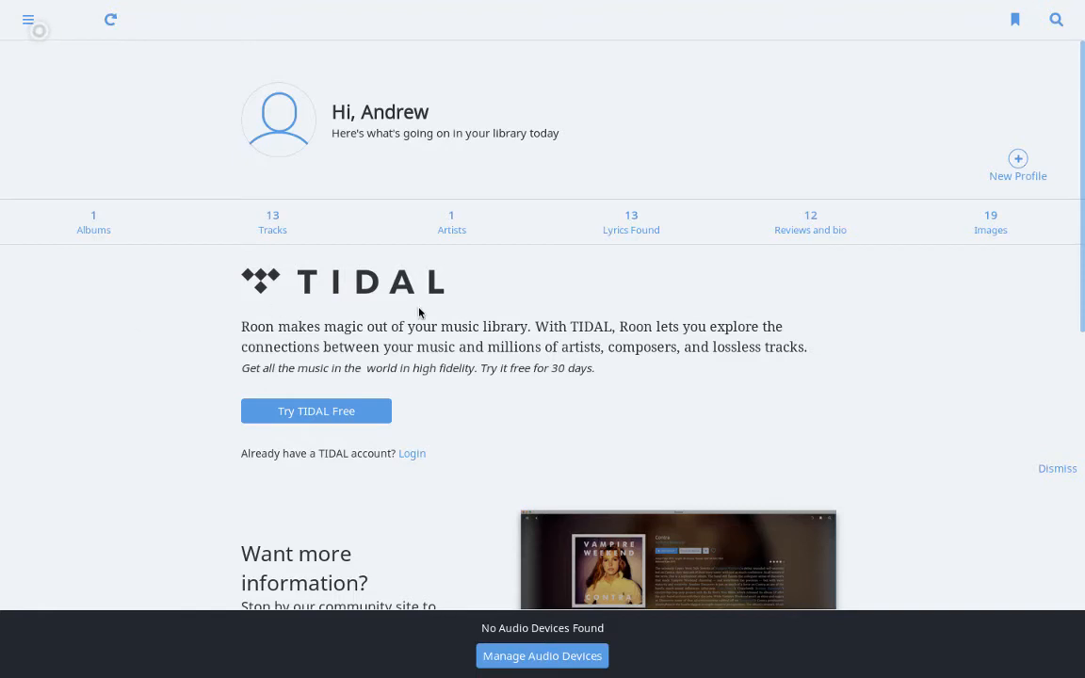
{"action": "mouse_move", "coordinate": [564, 490]}
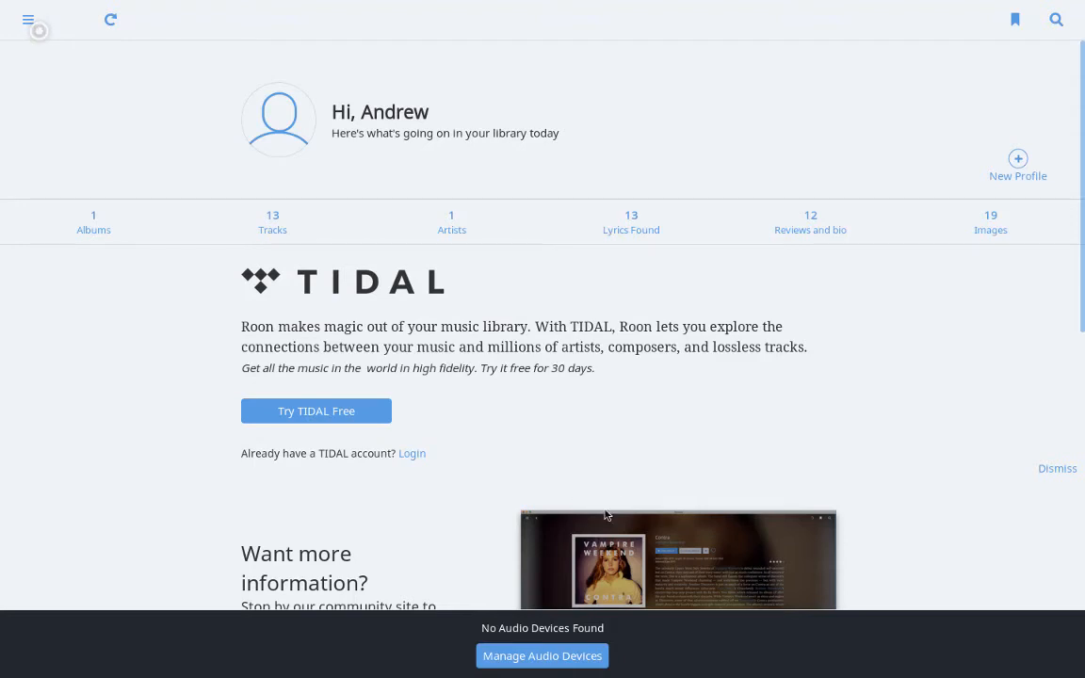
{"action": "mouse_move", "coordinate": [542, 655]}
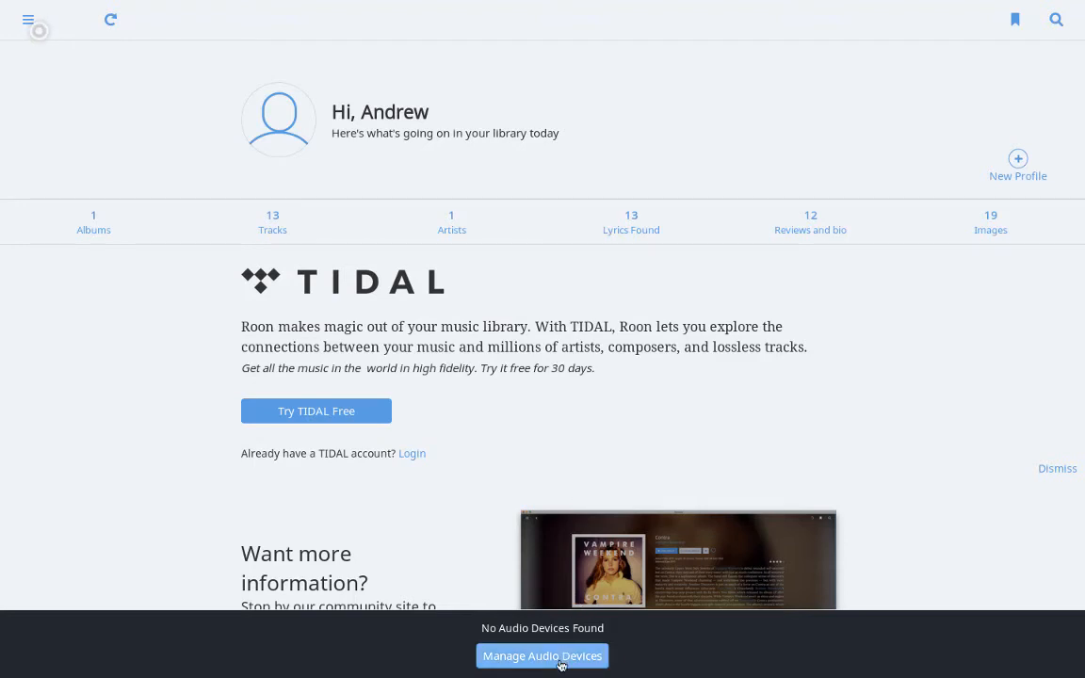
Enable Sonore ultraRendu in audio device settings with zone name 'ultra'
{"action": "left_click", "coordinate": [541, 655]}
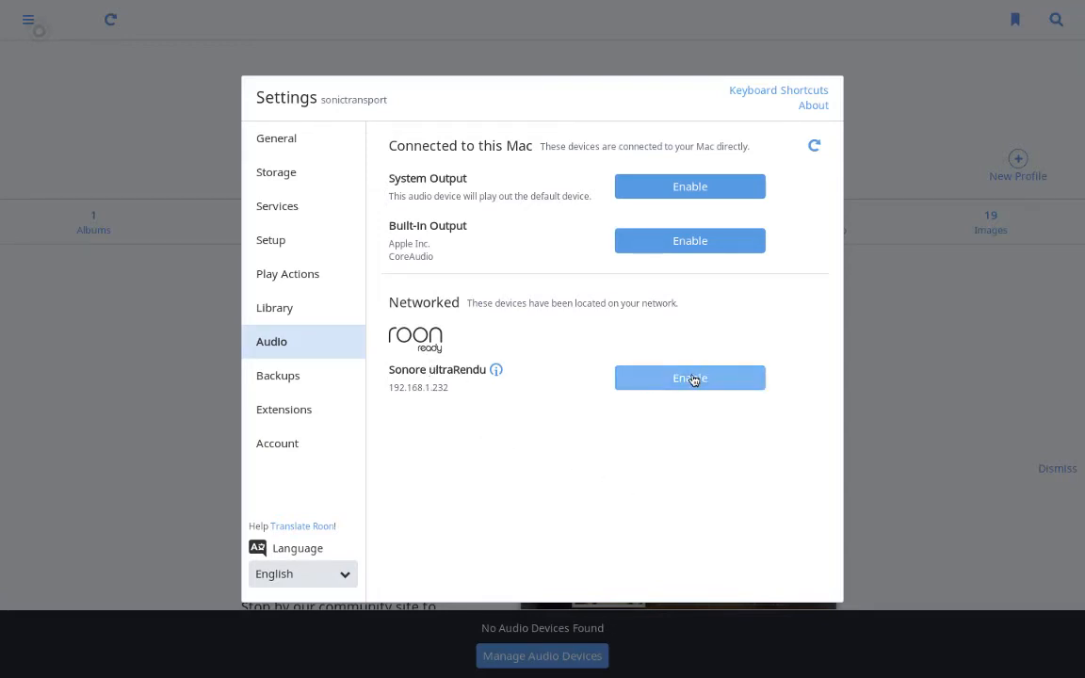
{"action": "left_click", "coordinate": [689, 377]}
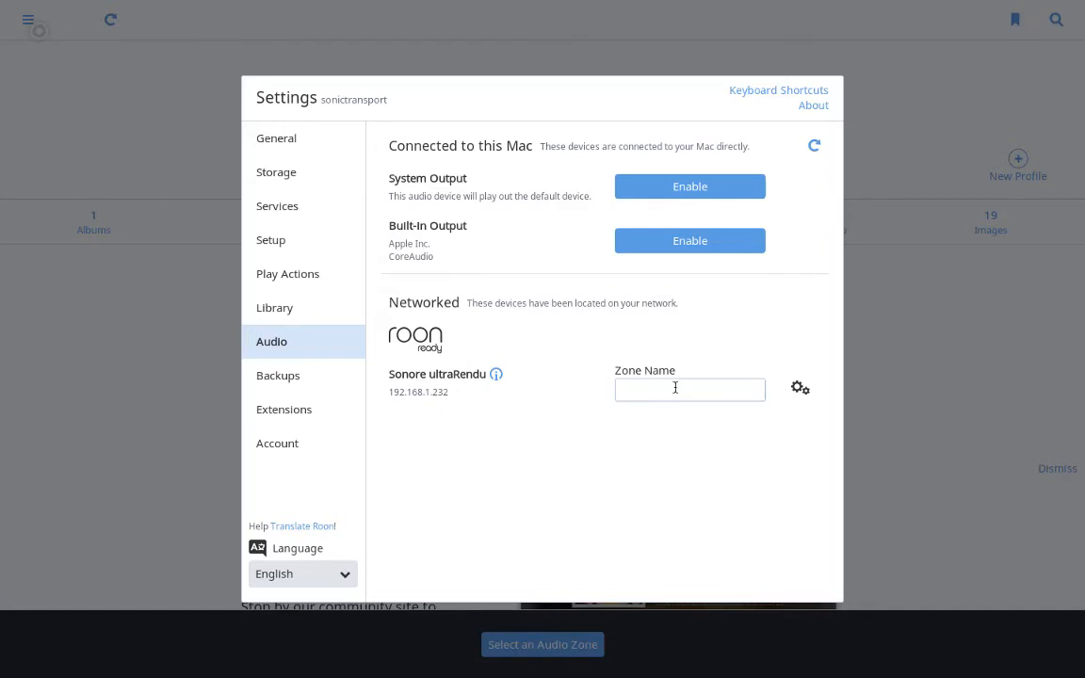
{"action": "type", "text": "ultra"}
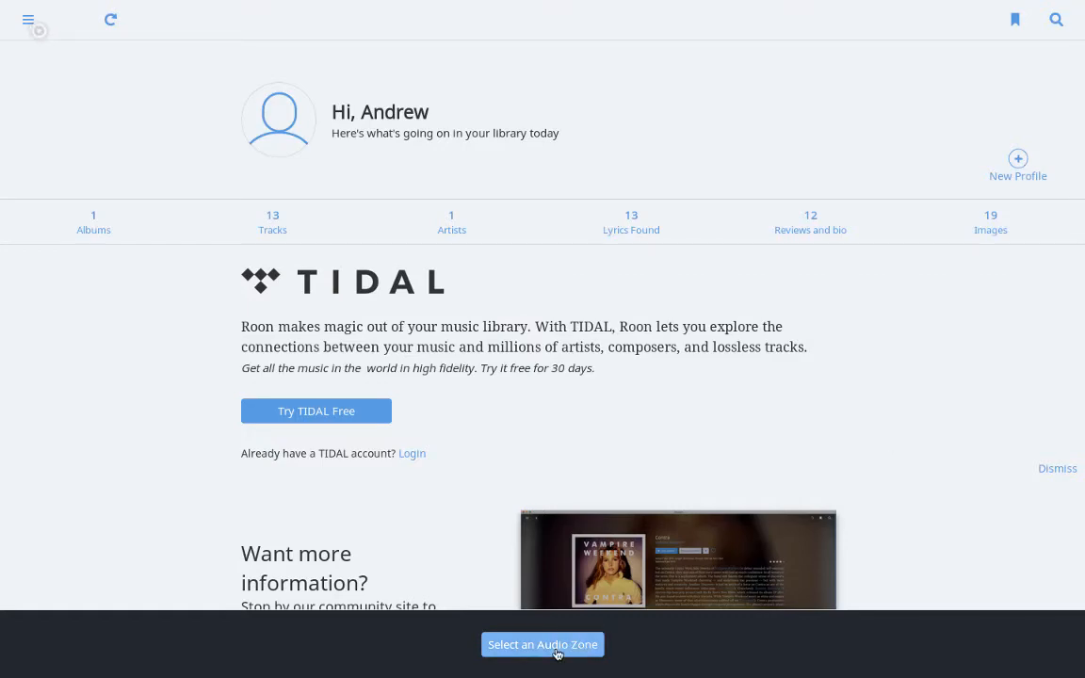
Select 'ultra' as the audio zone
{"action": "left_click", "coordinate": [543, 644]}
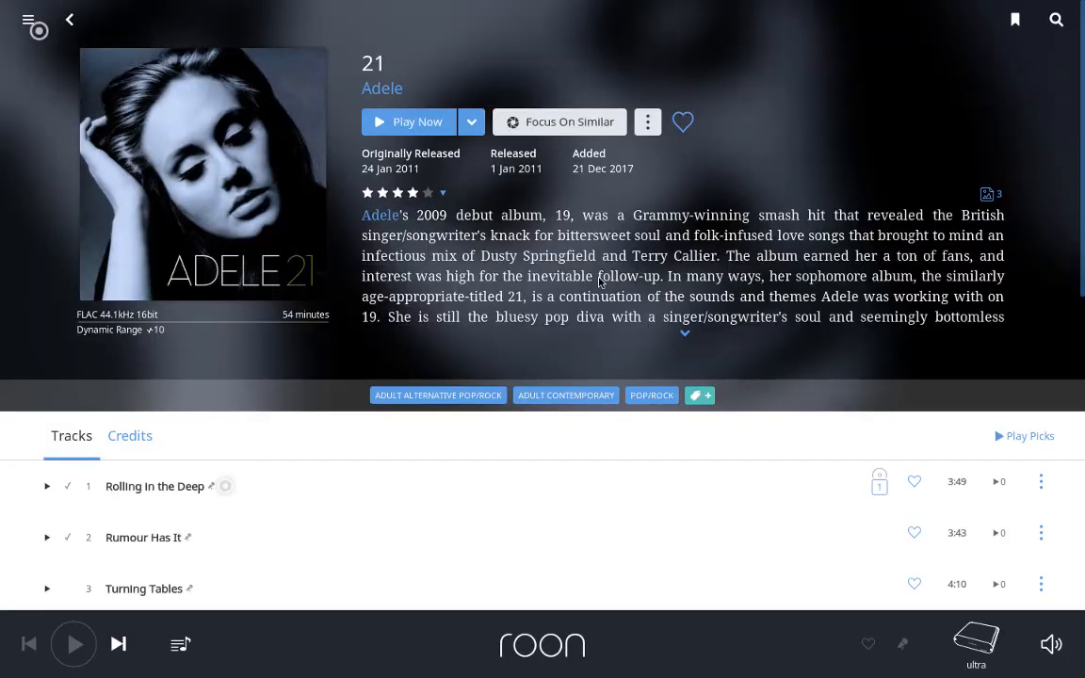
Play Now on Adele's album 21
{"action": "left_click", "coordinate": [407, 122]}
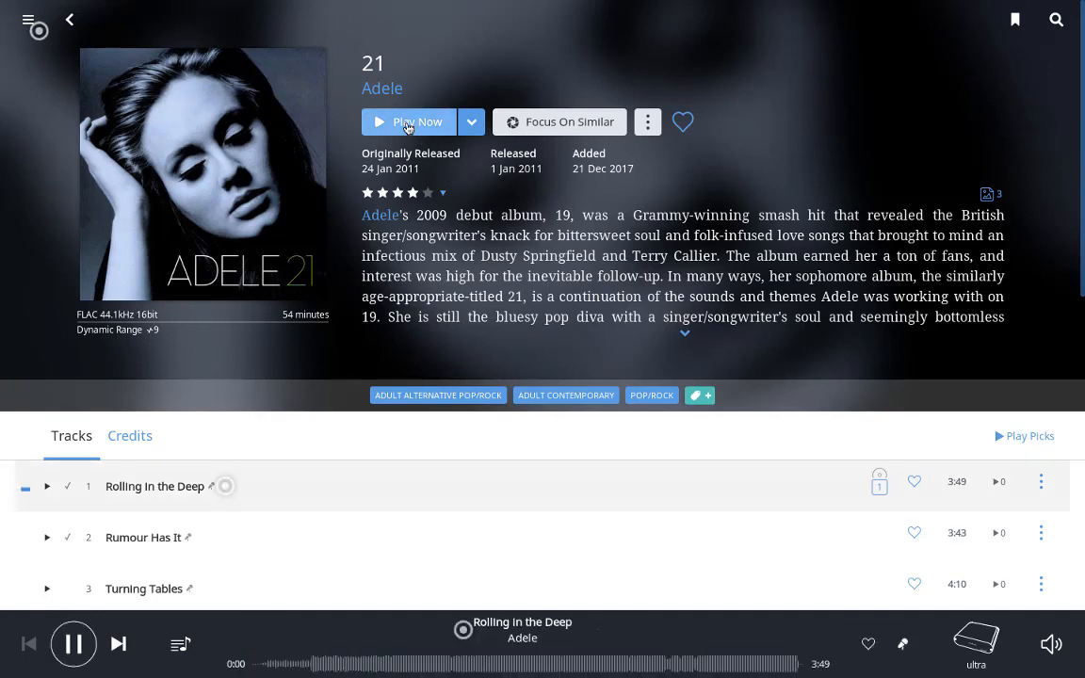
{"action": "left_click", "coordinate": [408, 121]}
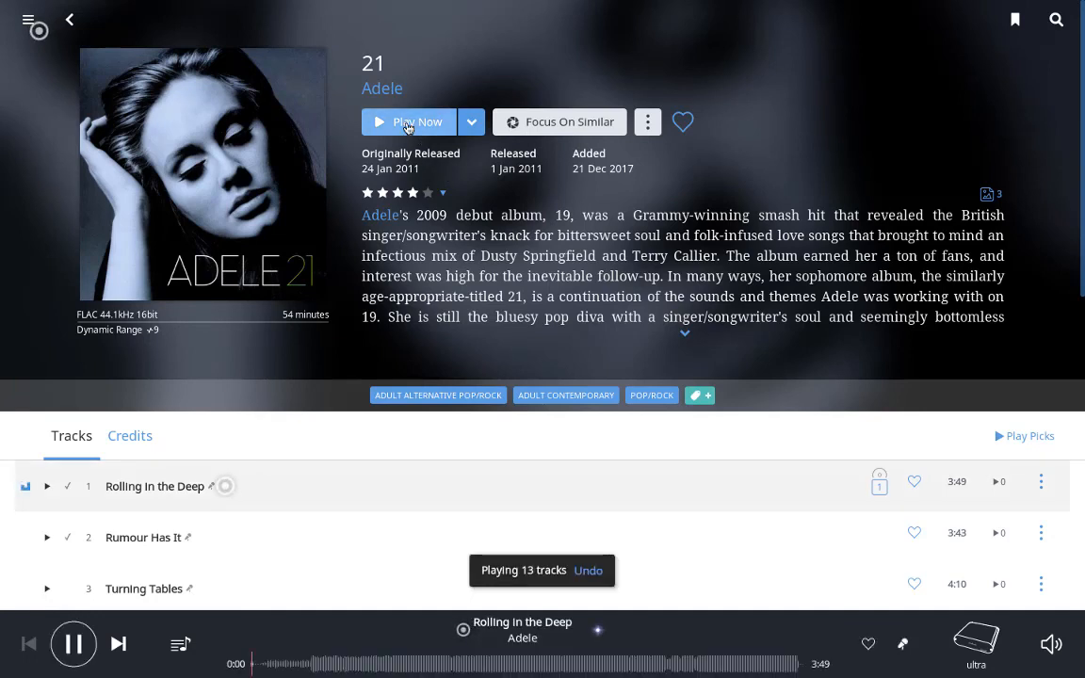